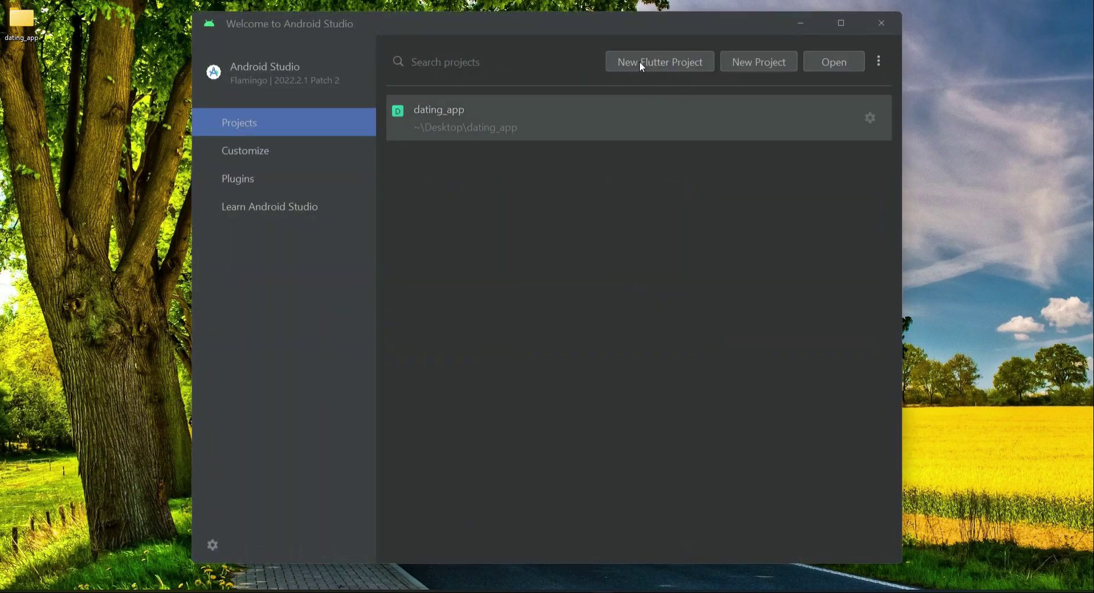
- Start a new Flutter project and accept the Flutter SDK path
click(659, 62)
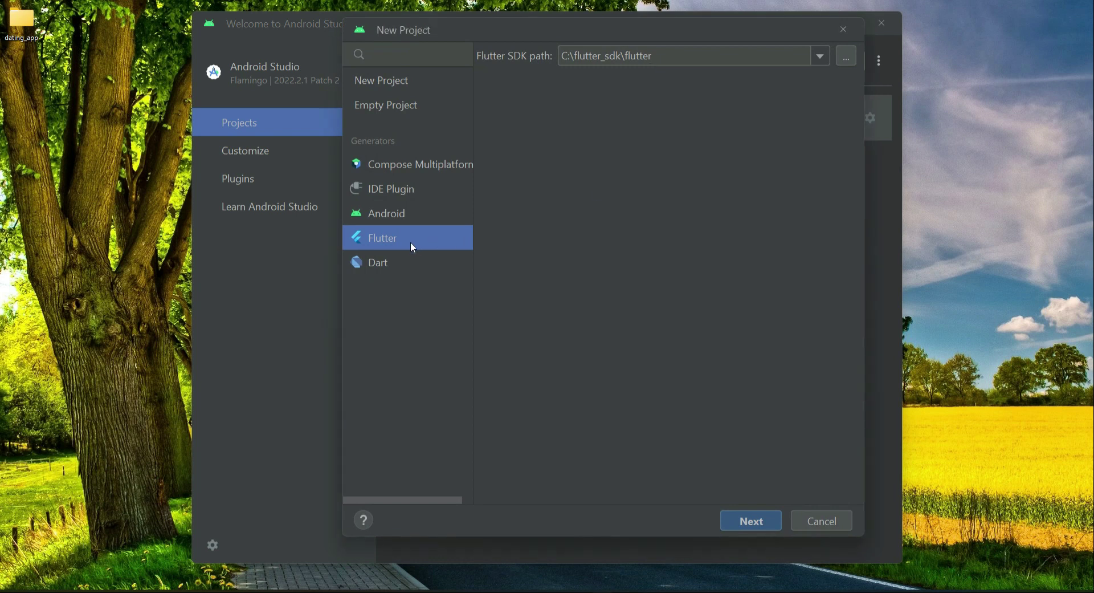
click(750, 520)
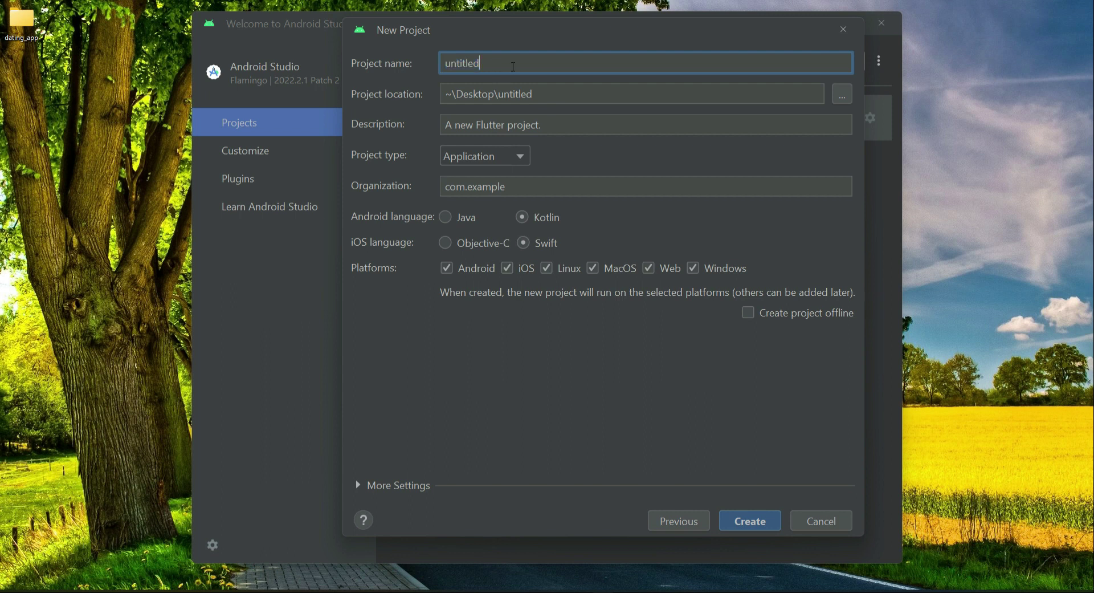
- Name the project whatsapp_web_clone and begin replacing the default description
double_click(460, 62)
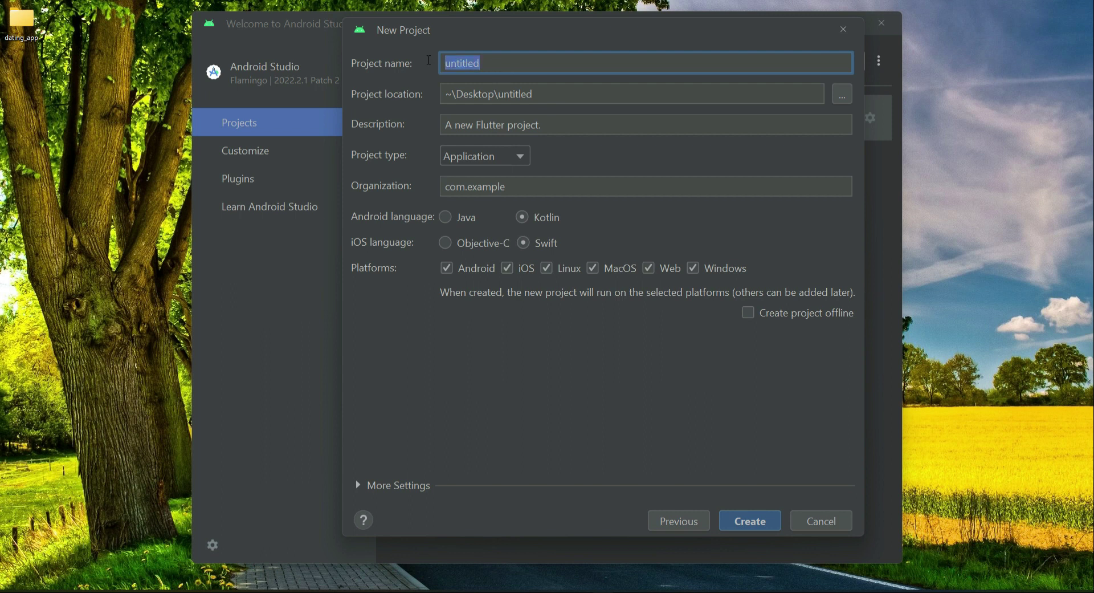
text(whatsapp_)
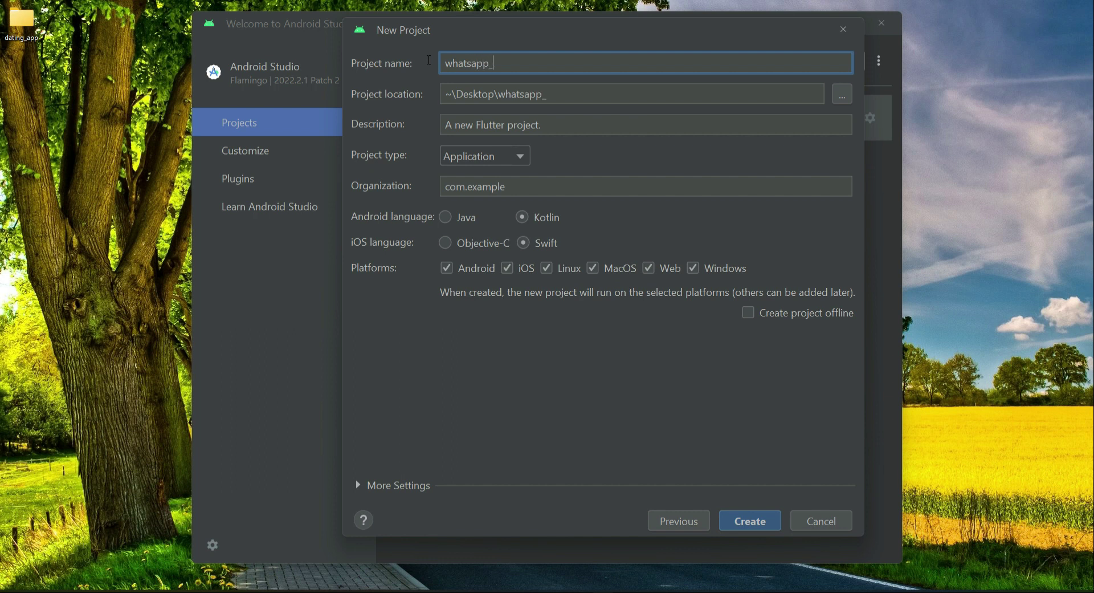
text(web)
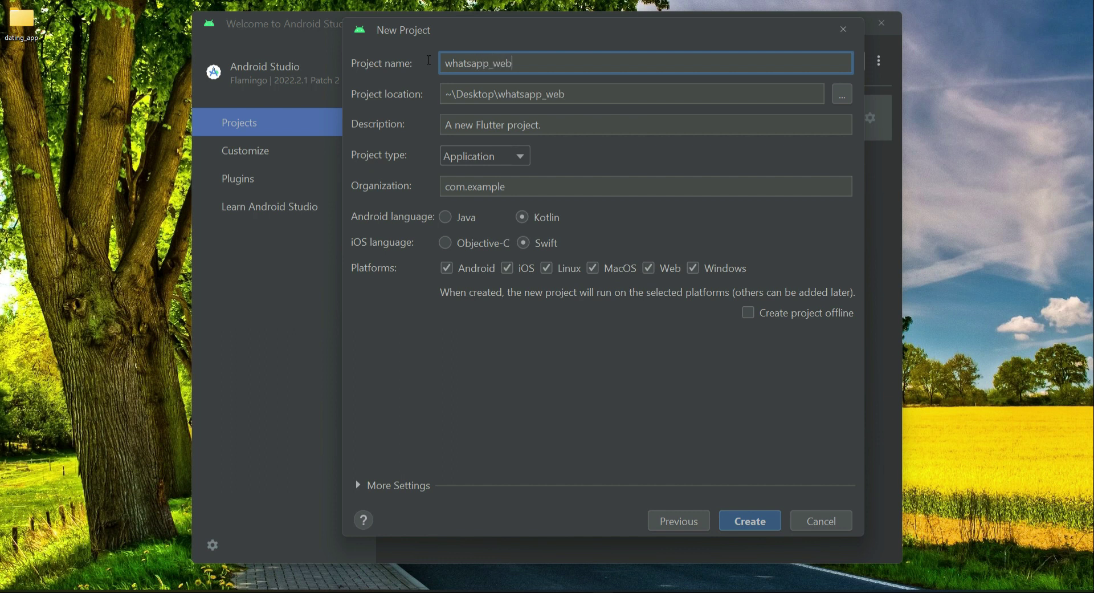
text(_clone)
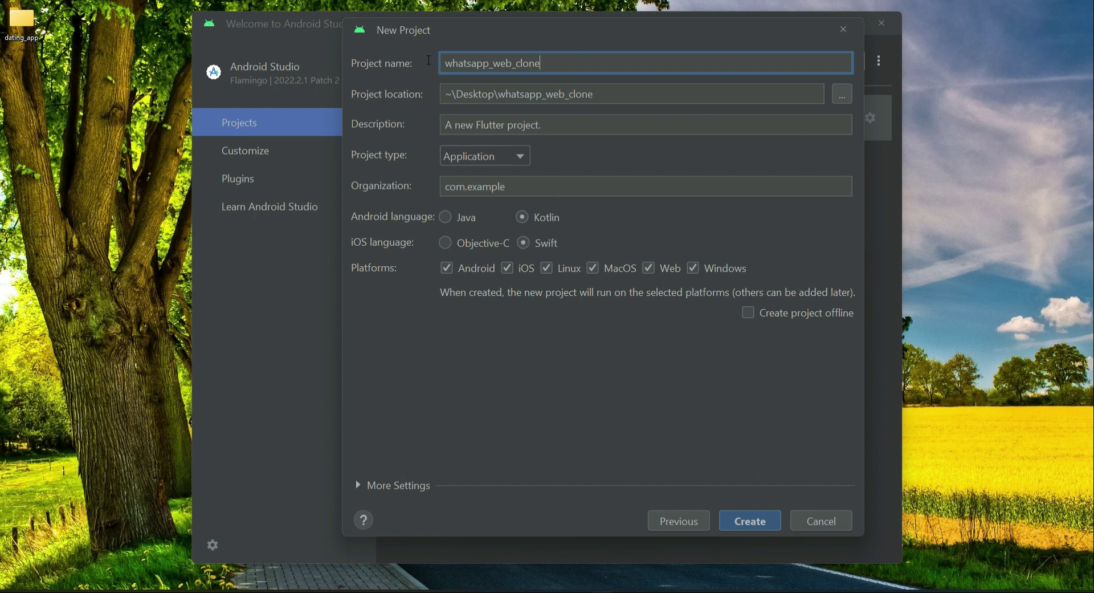
triple_click(491, 62)
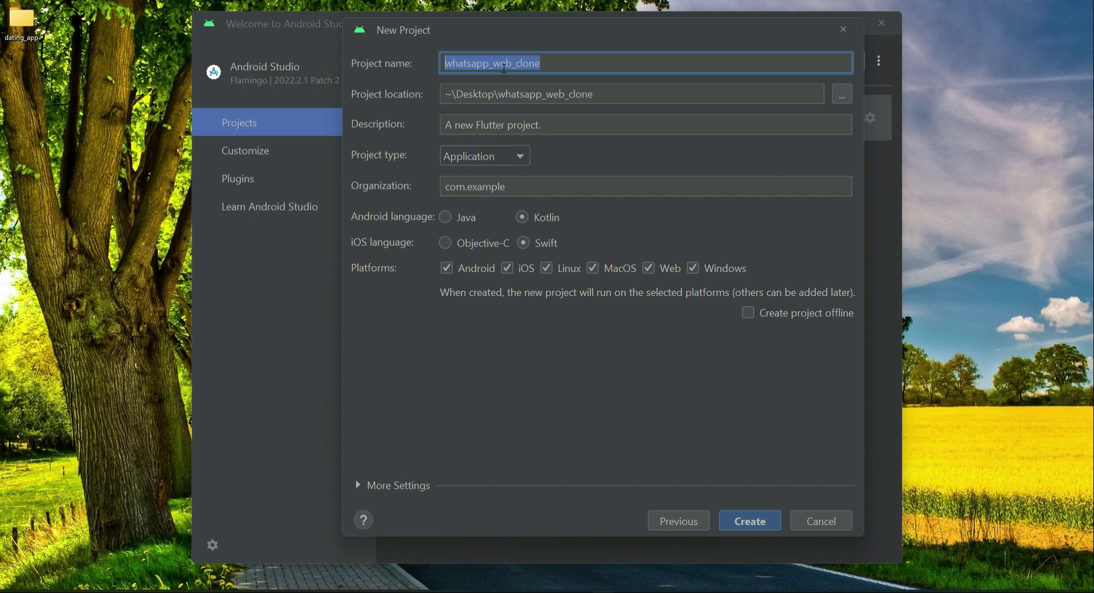
click(491, 62)
text(F)
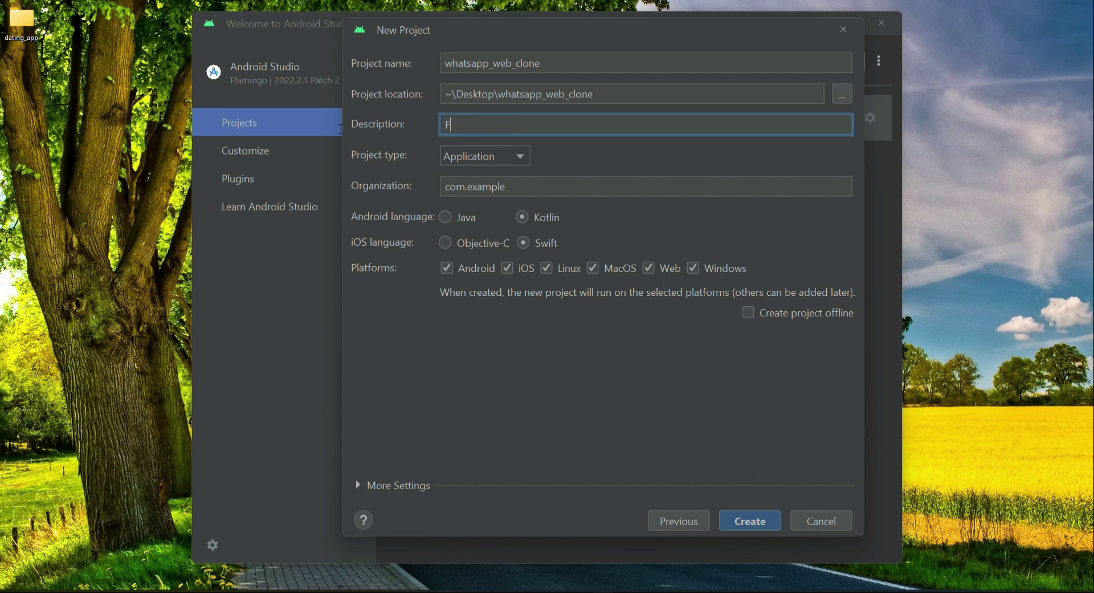
- Enter the description 'Full Stack Web App Development Course using Firebase and Flutter with FCM real time pushnotifications.'
text(ull Sta)
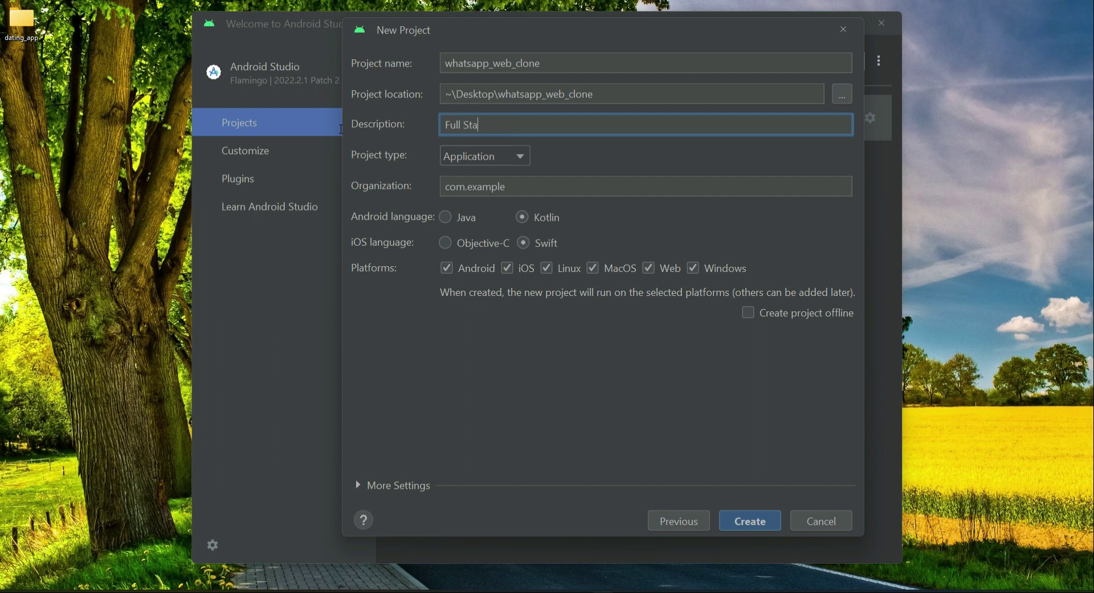
text(ck Web App De)
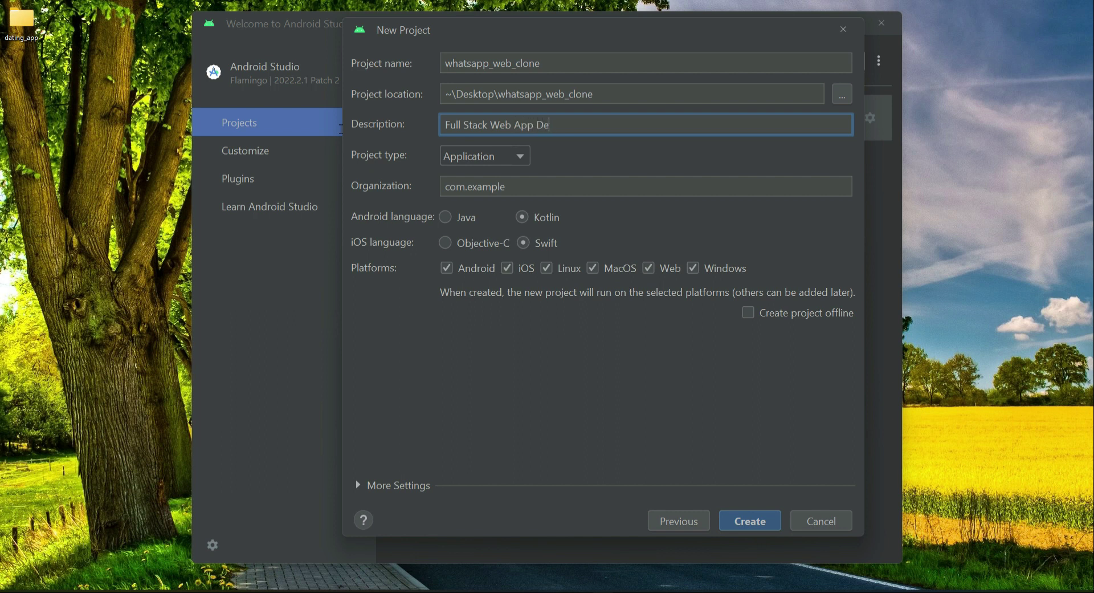
text(velopment)
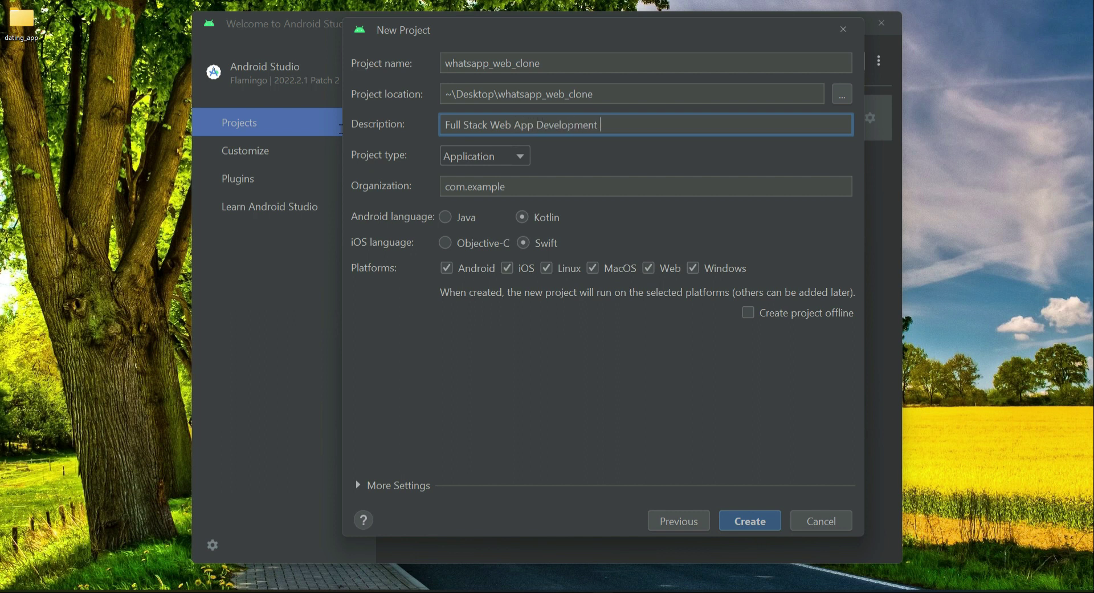
text(Course u)
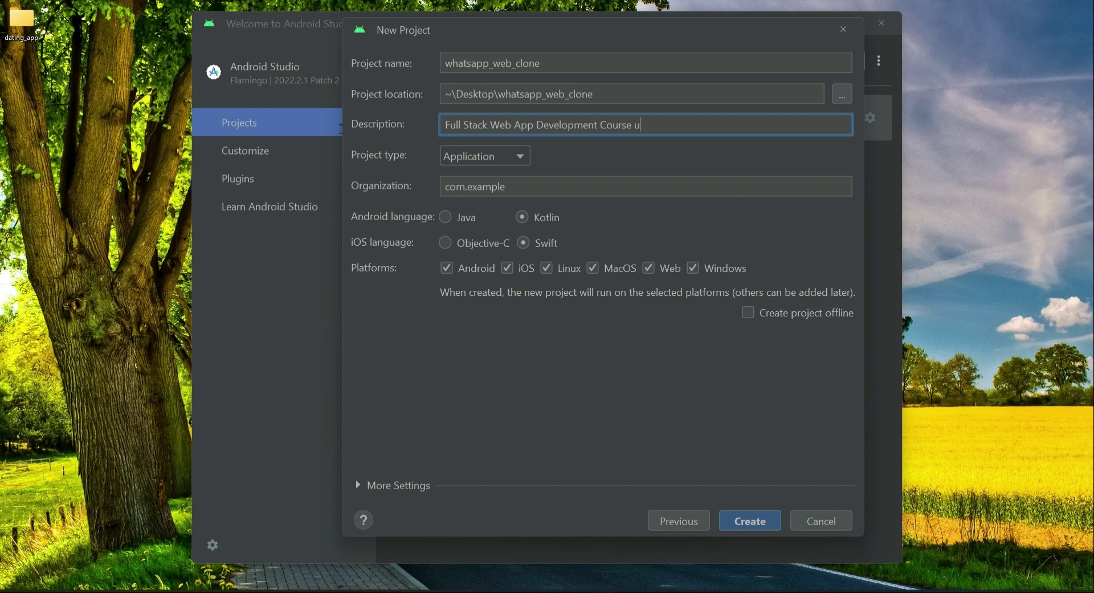
text(sing Fire)
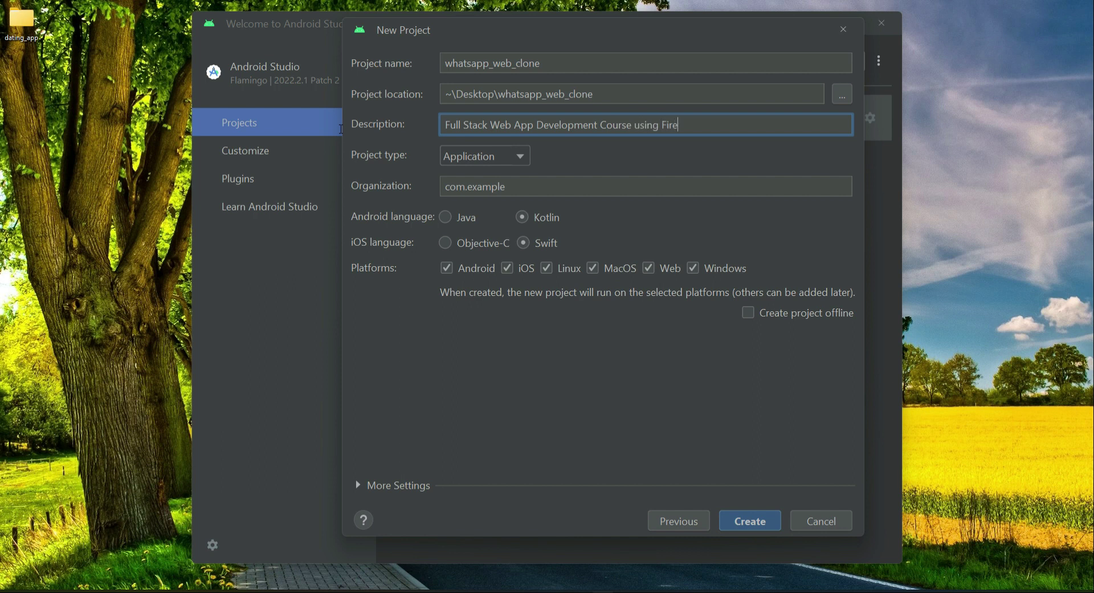
text(base and)
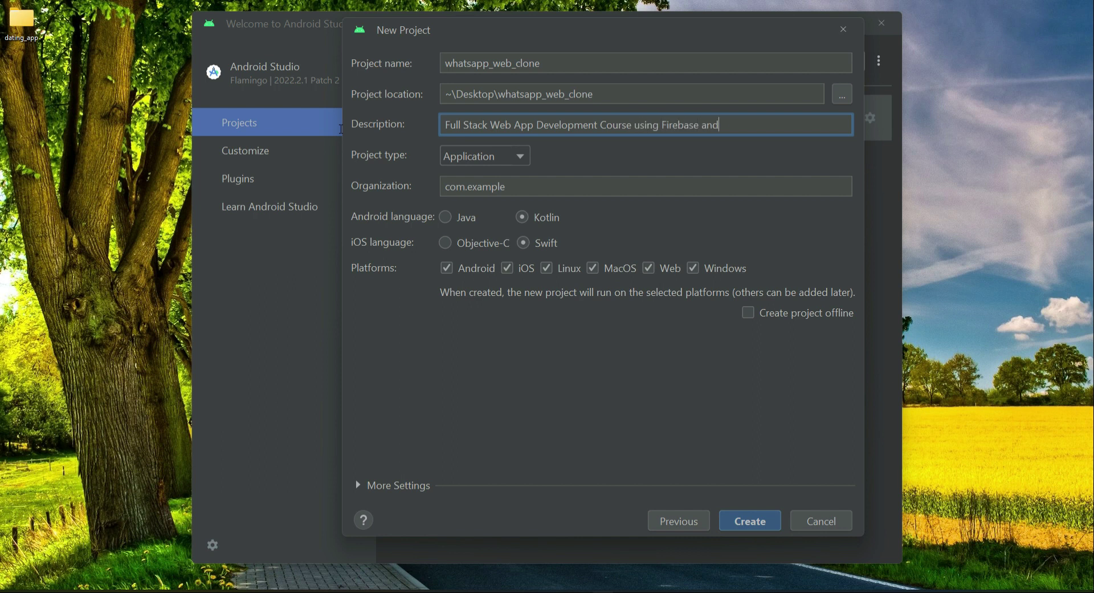
text(Fire)
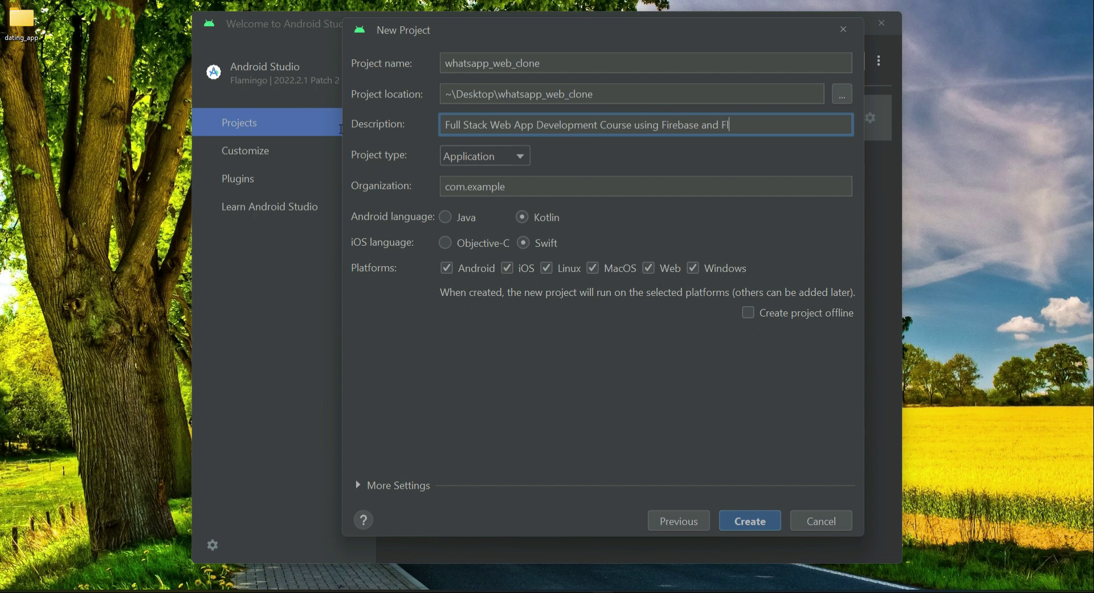
text(utter wi)
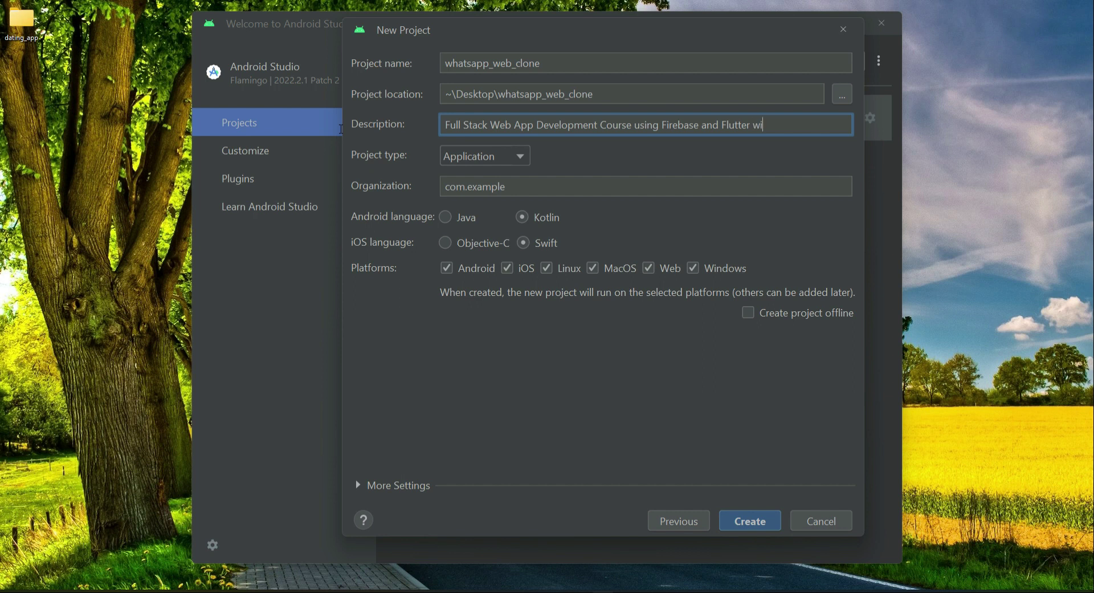
text(th F)
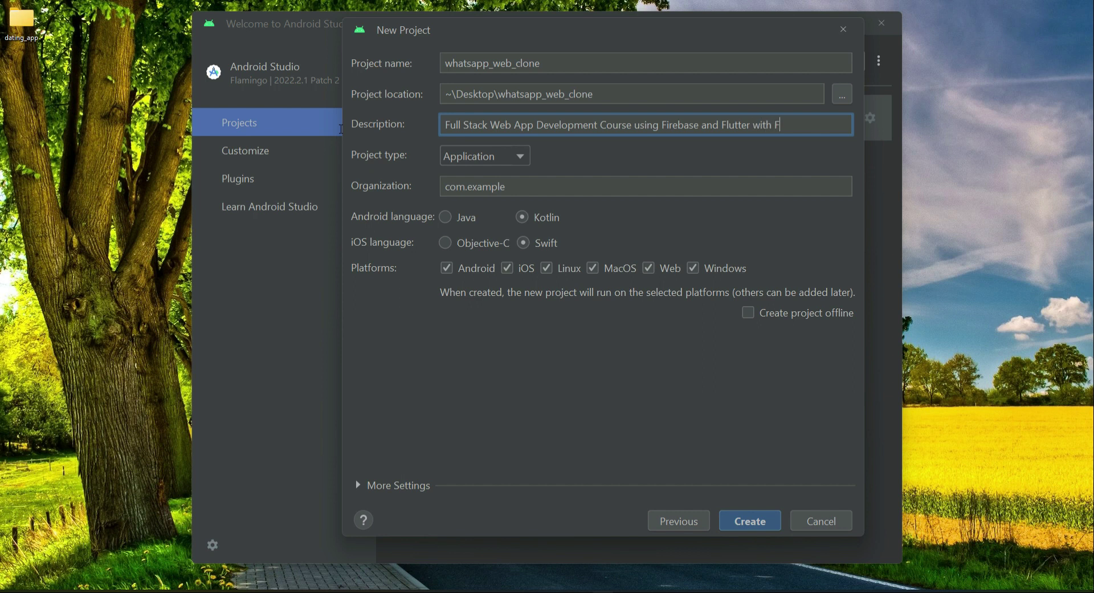
text(CM)
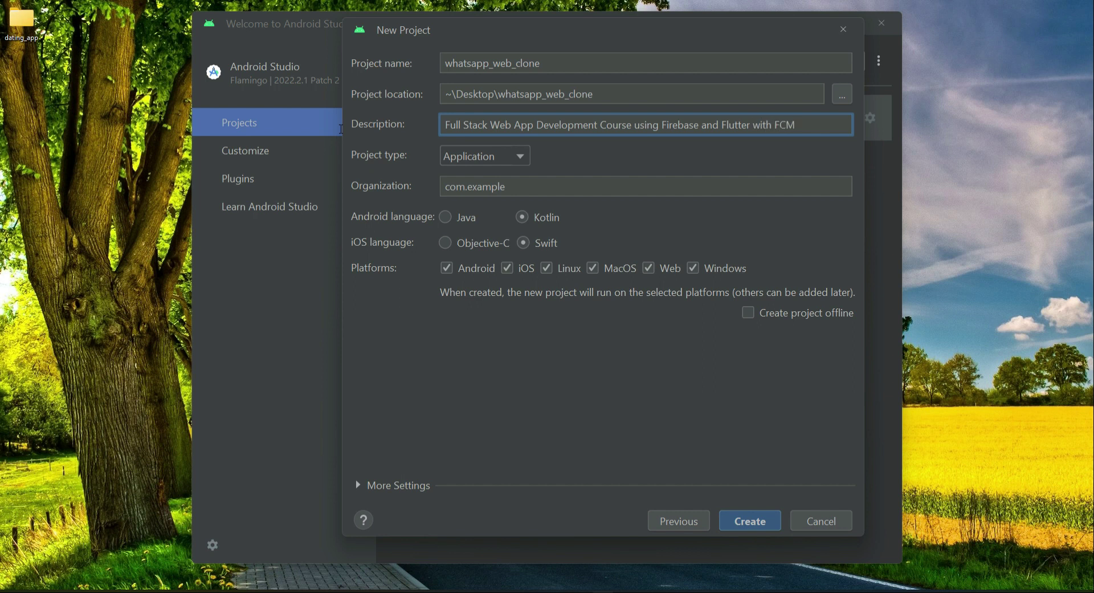
text(real)
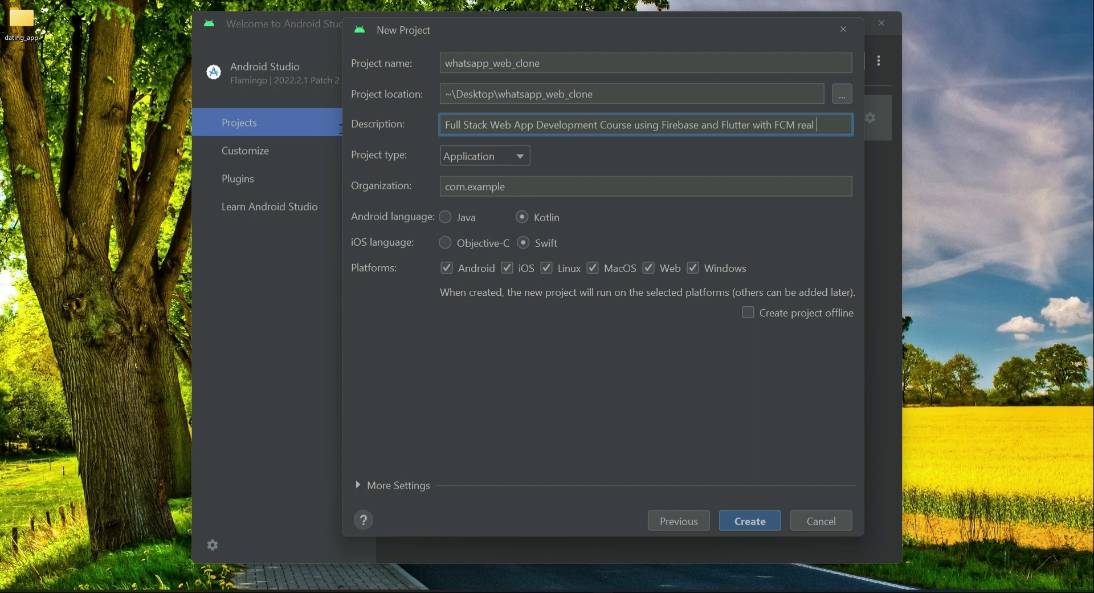
text(time)
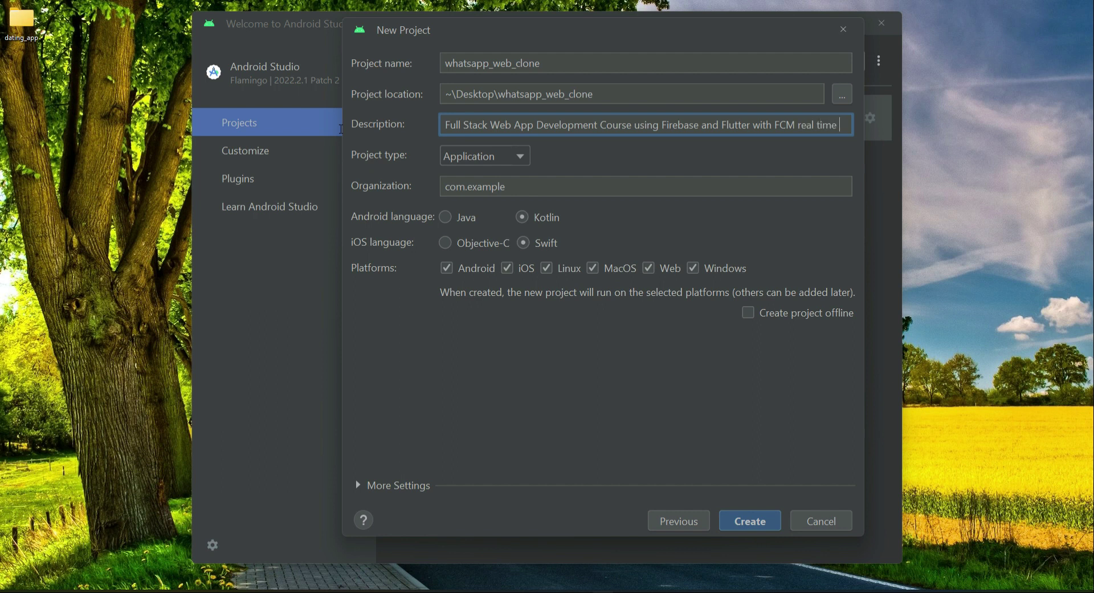
text(pushnotifications.)
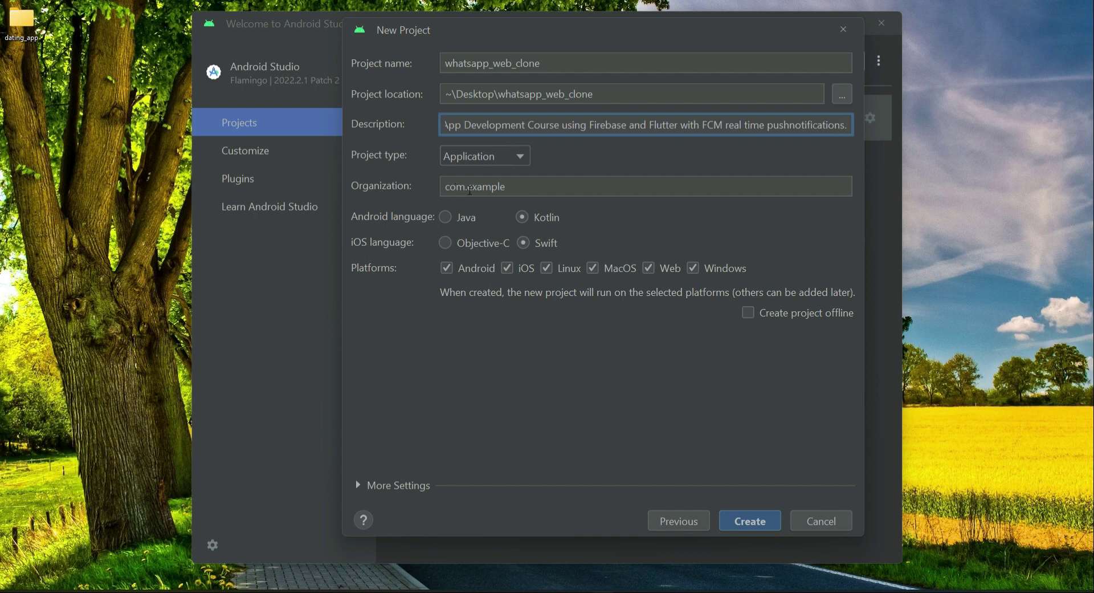
- Set organization to hammadali, deselect other platforms keeping only Web, and create the project
double_click(486, 187)
text(com.mu)
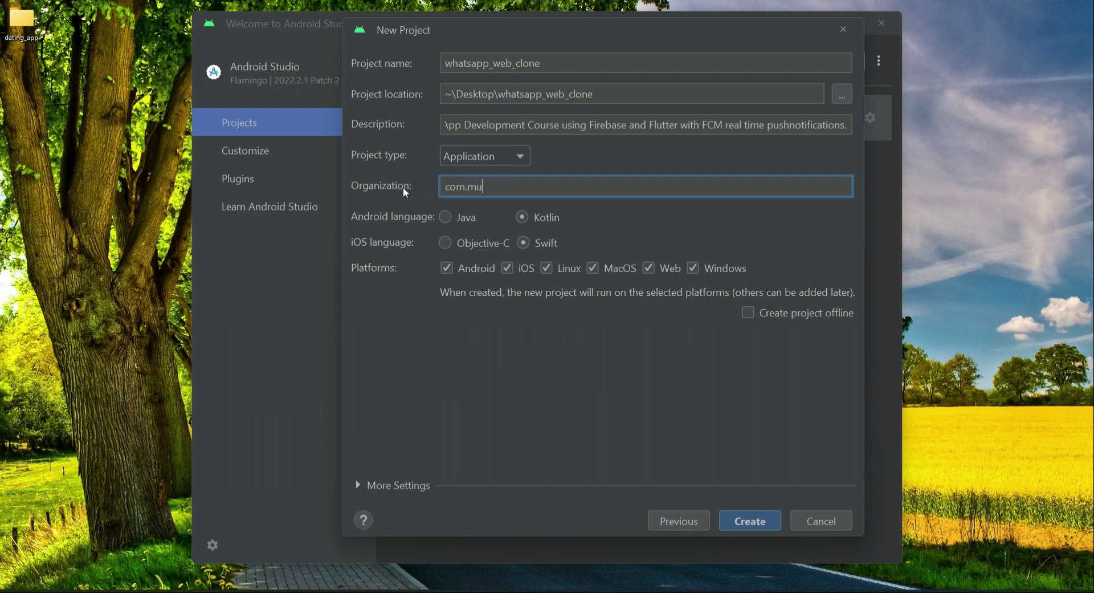
text(hammadali)
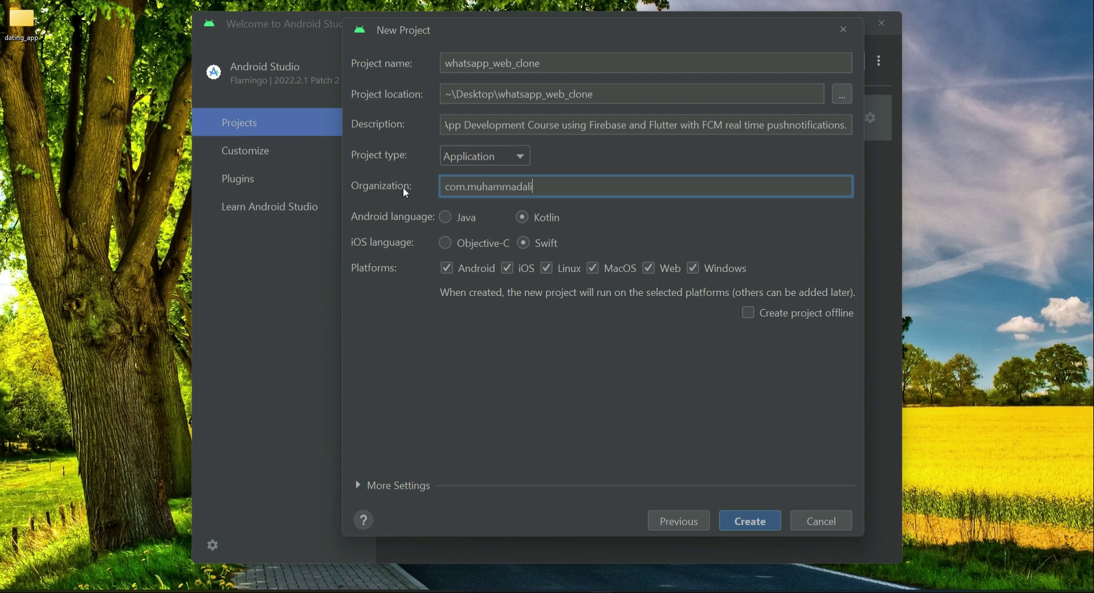
mouse_move(513, 212)
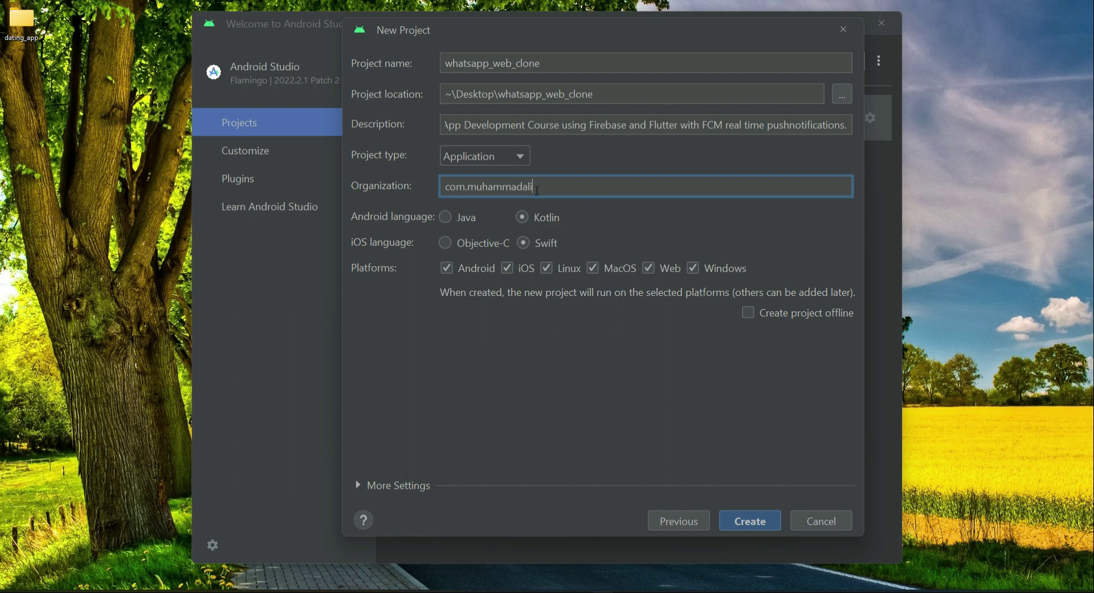
double_click(497, 186)
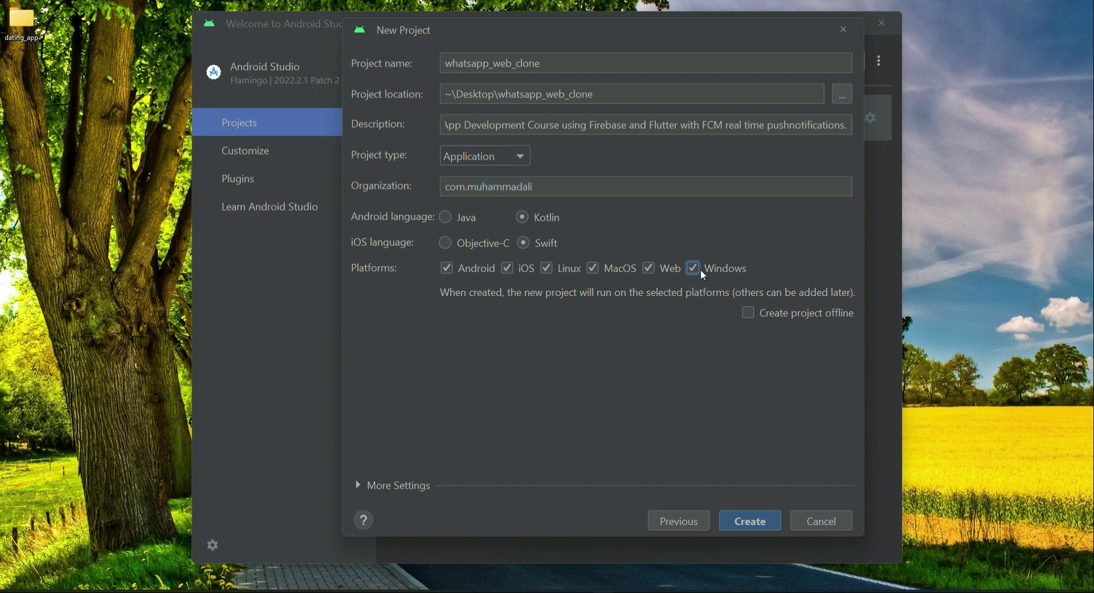
click(693, 267)
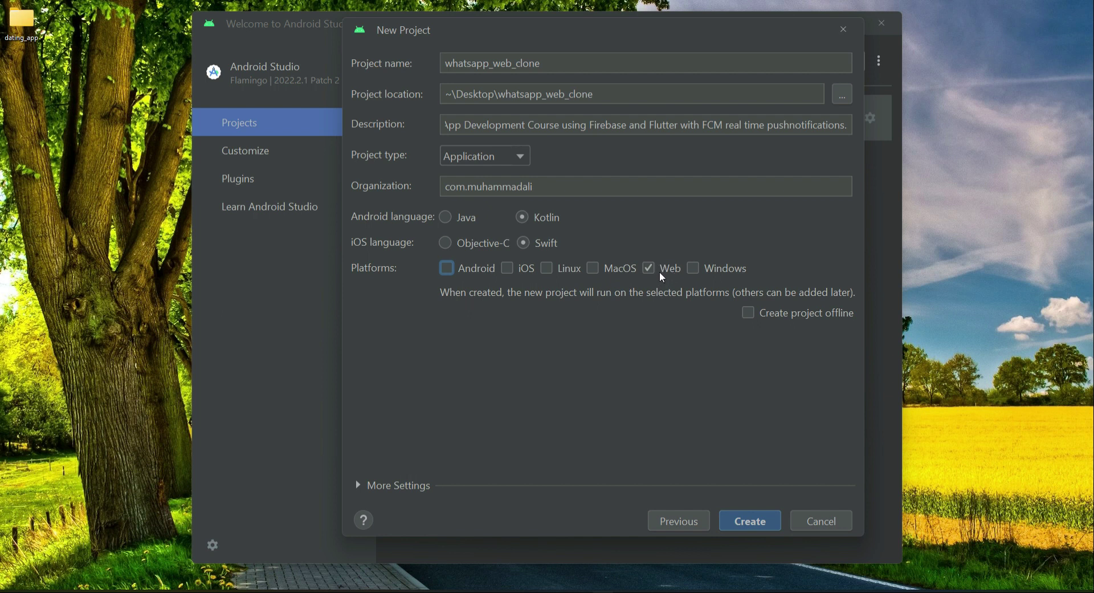
mouse_move(666, 279)
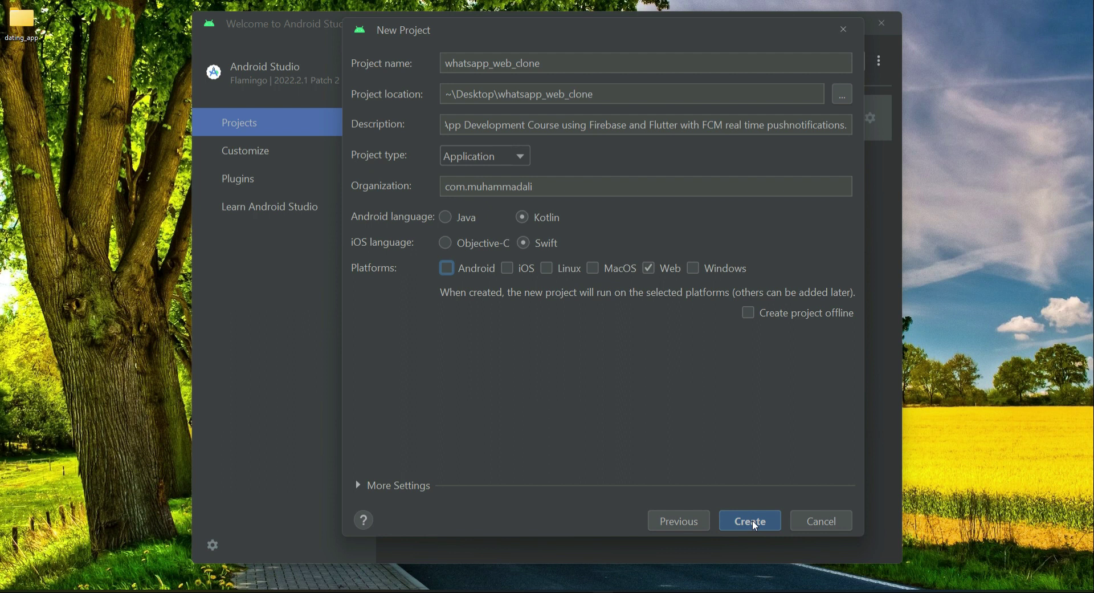
click(749, 521)
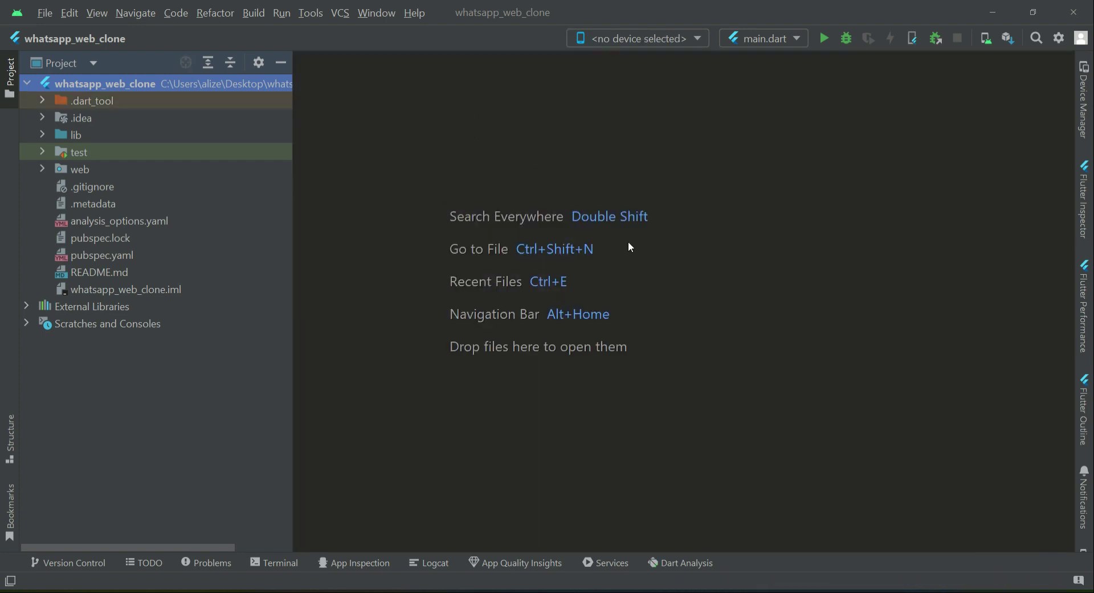
- Switch the Project tool window to Project view and expand the lib folder
click(62, 63)
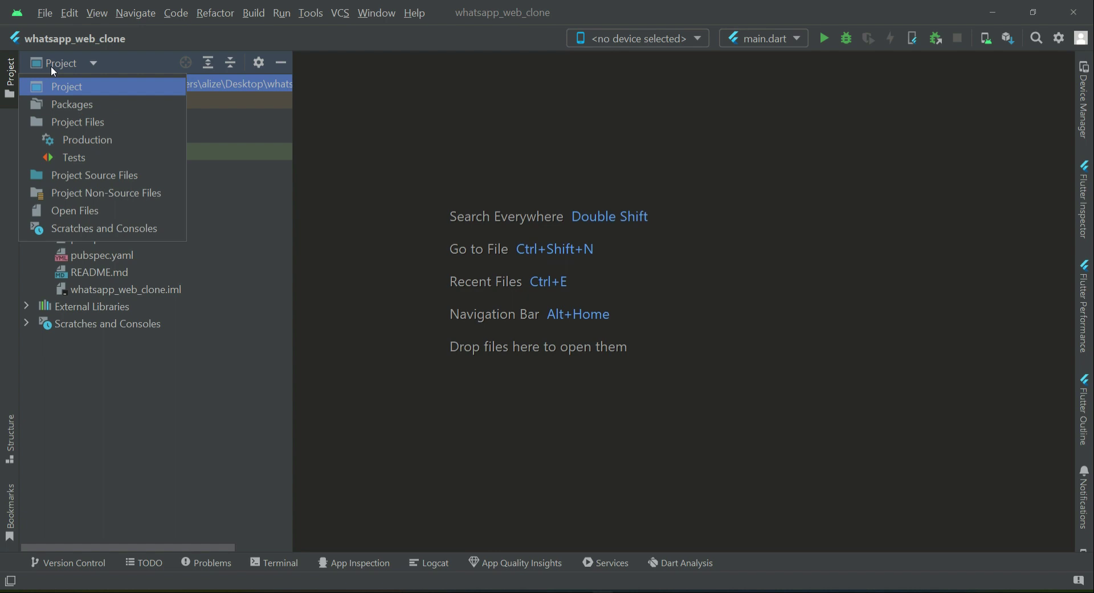
mouse_move(66, 92)
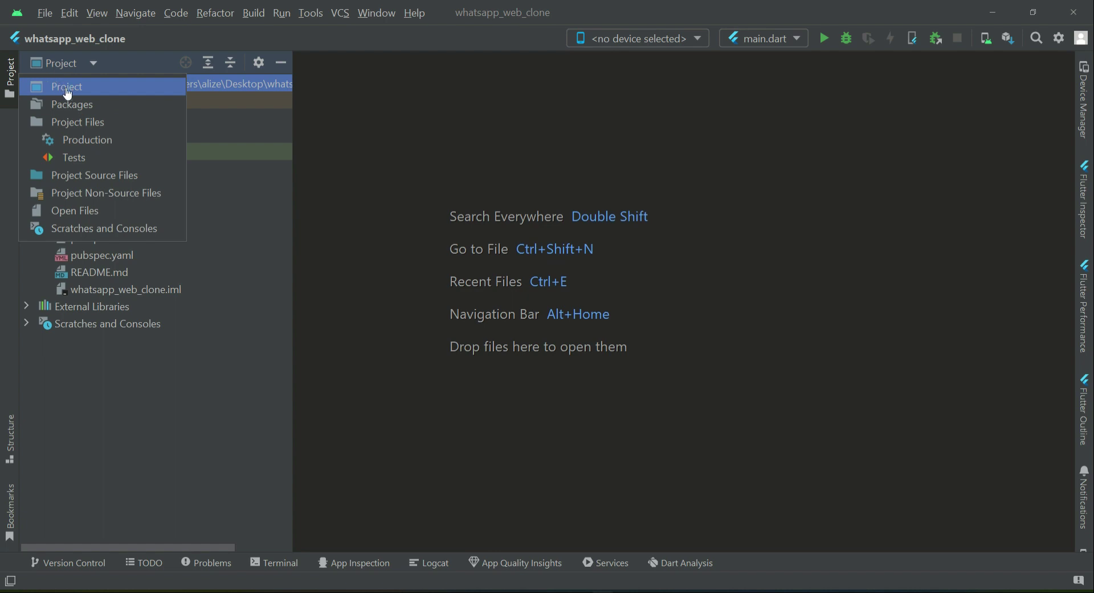
click(66, 86)
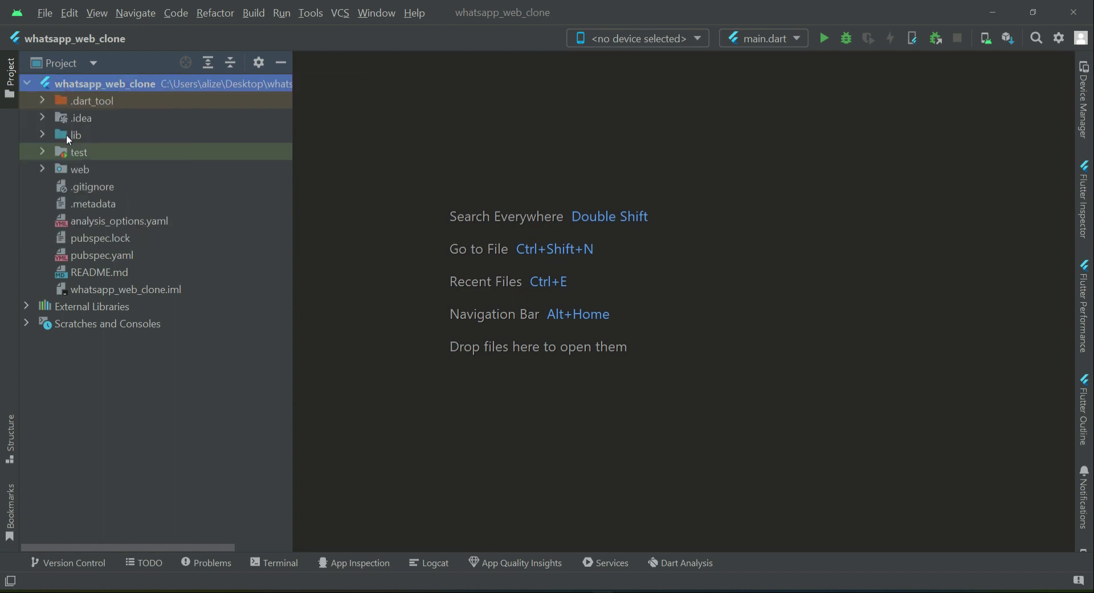
click(69, 134)
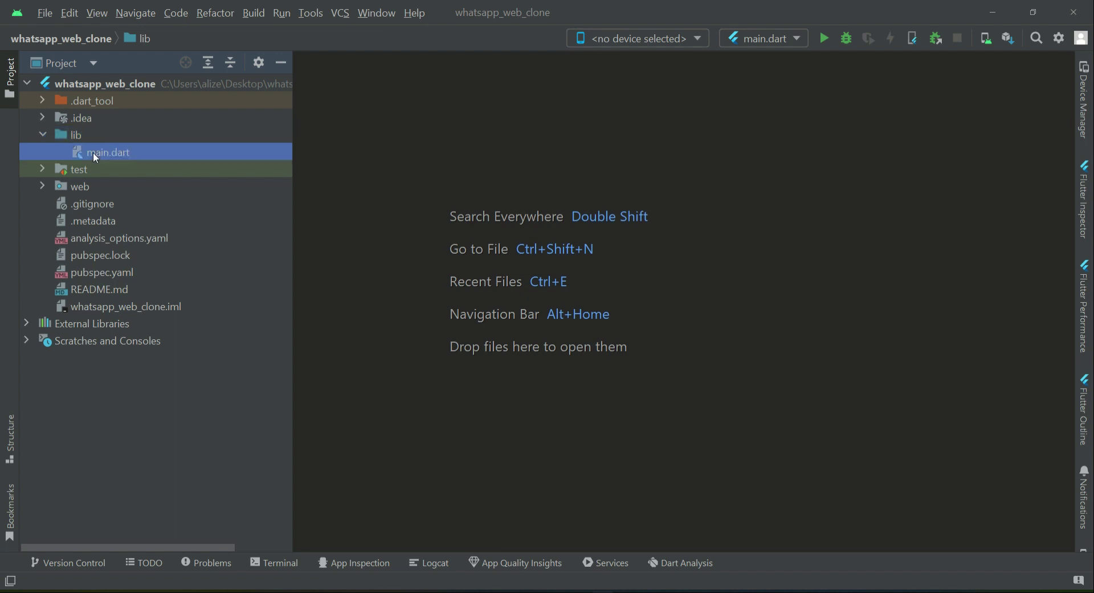
- Open main.dart, fold the MyHomePage class and select it for deletion
double_click(108, 152)
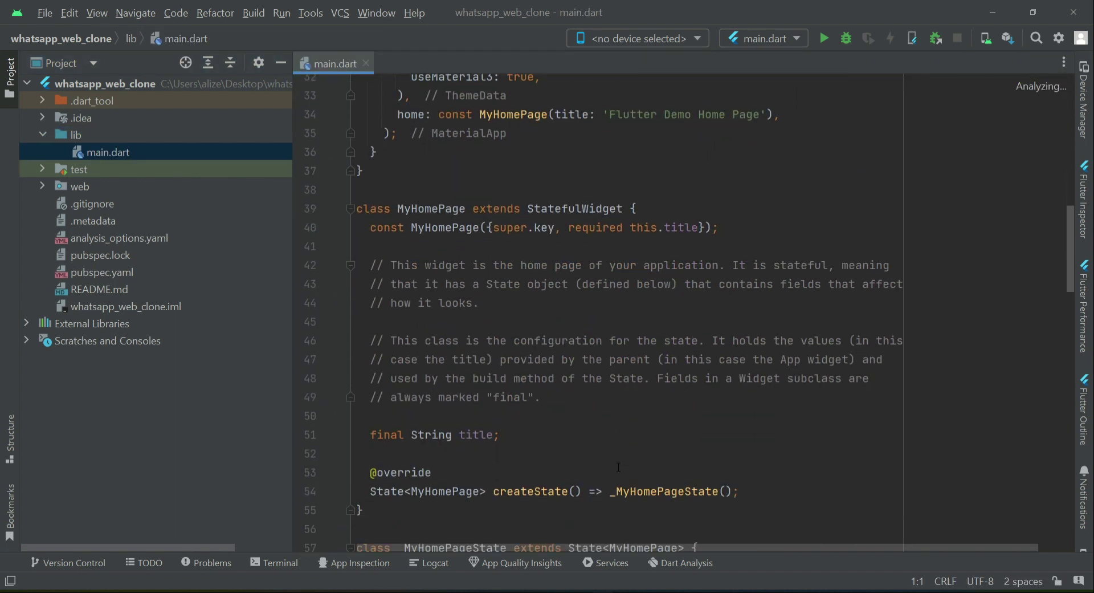
scroll(down, 3)
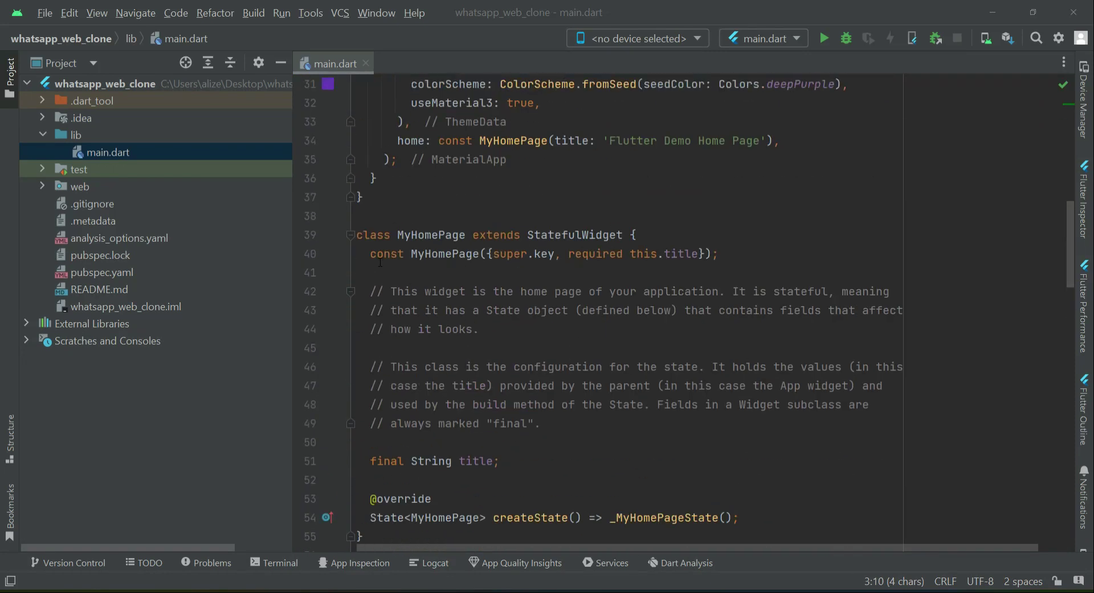
click(351, 234)
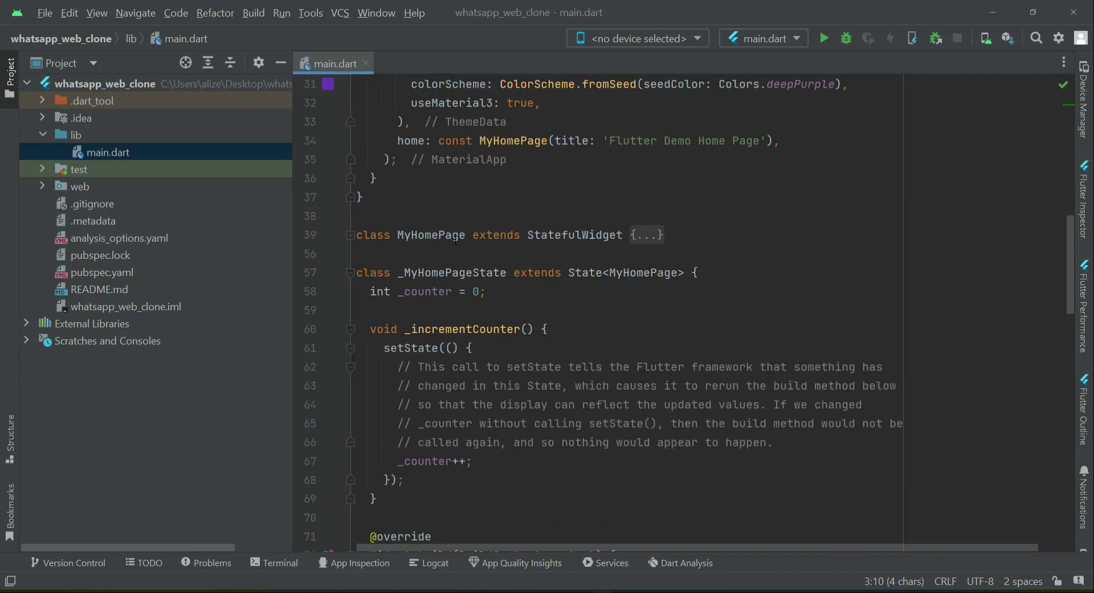
double_click(431, 235)
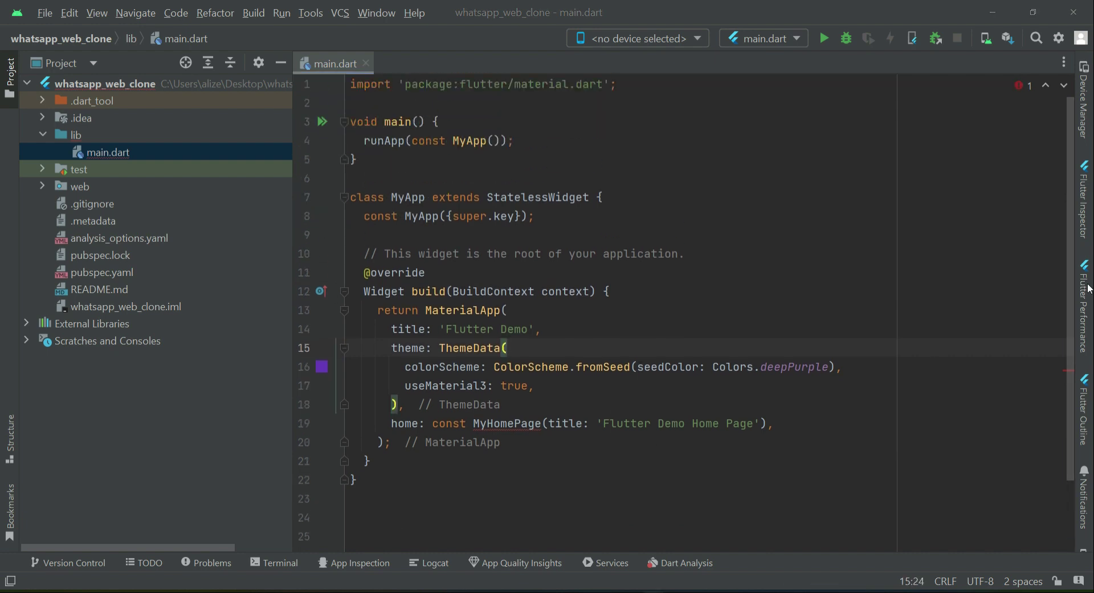
- Change the MaterialApp title from 'Flutter Demo' to 'Flutter Whatsapp Web App Clone'
double_click(513, 328)
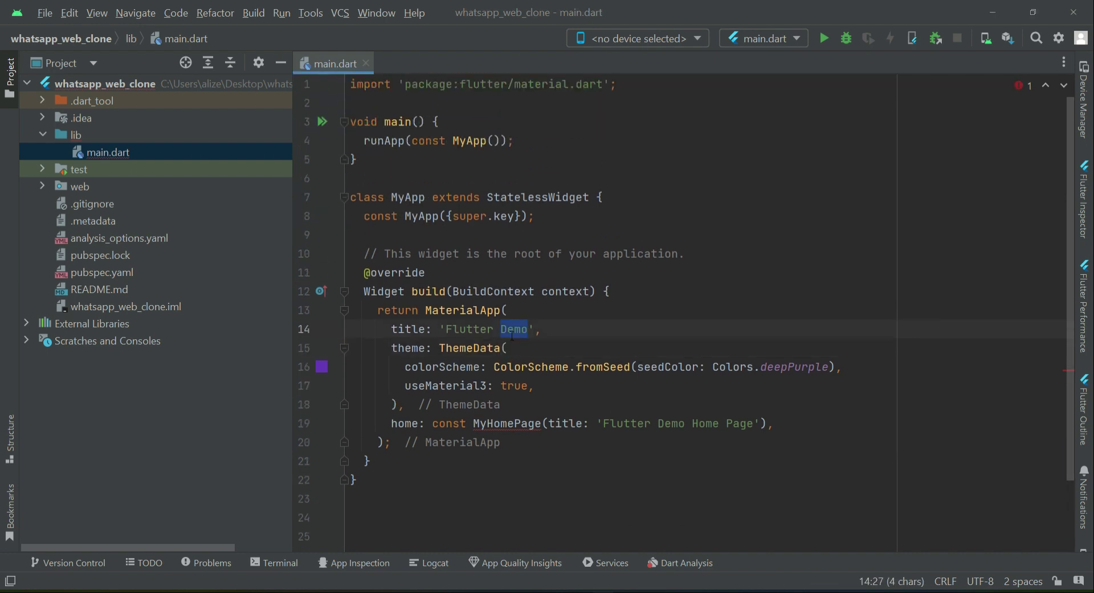
text(Web)
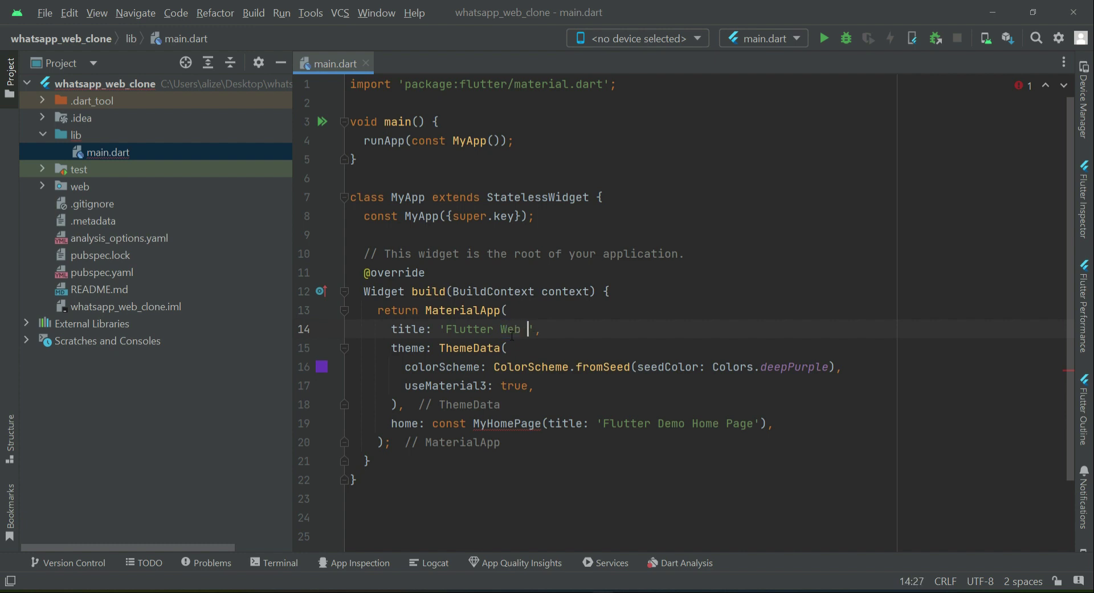
text(App)
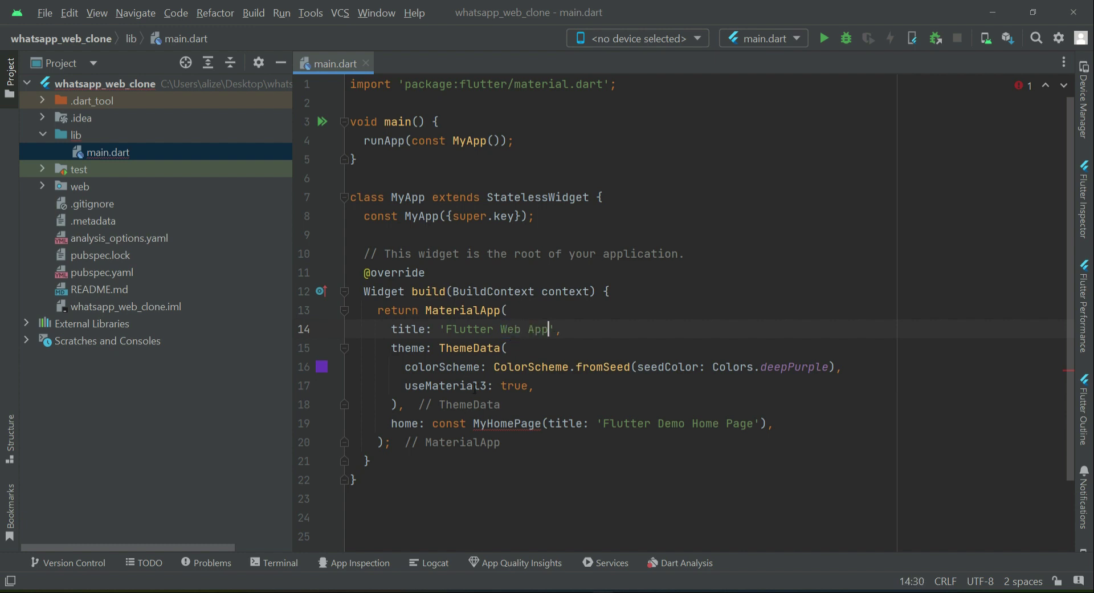
text(WhatW)
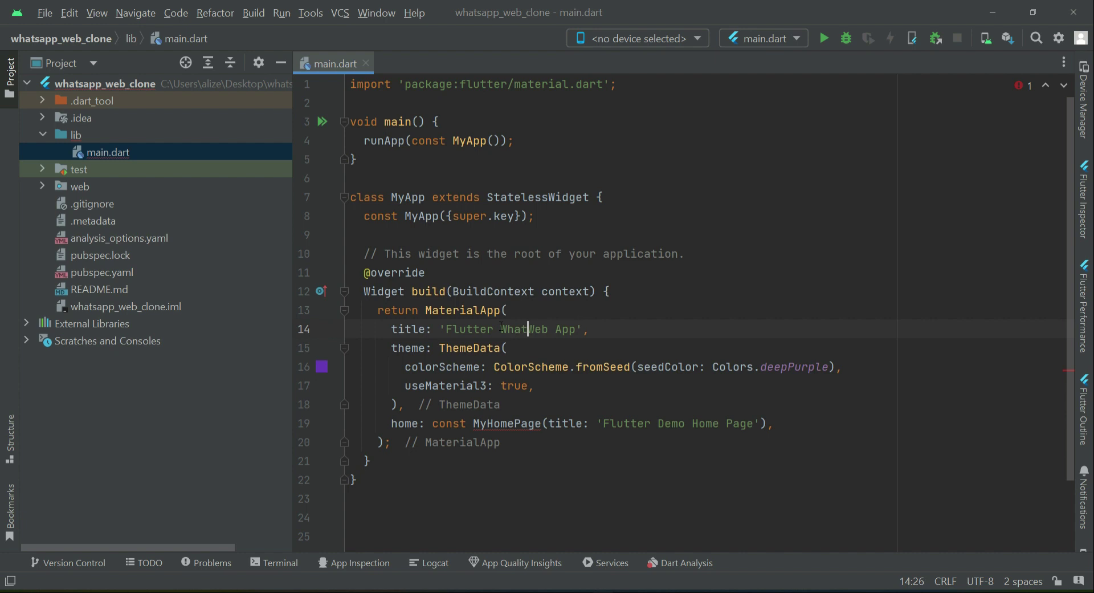
text(sapp)
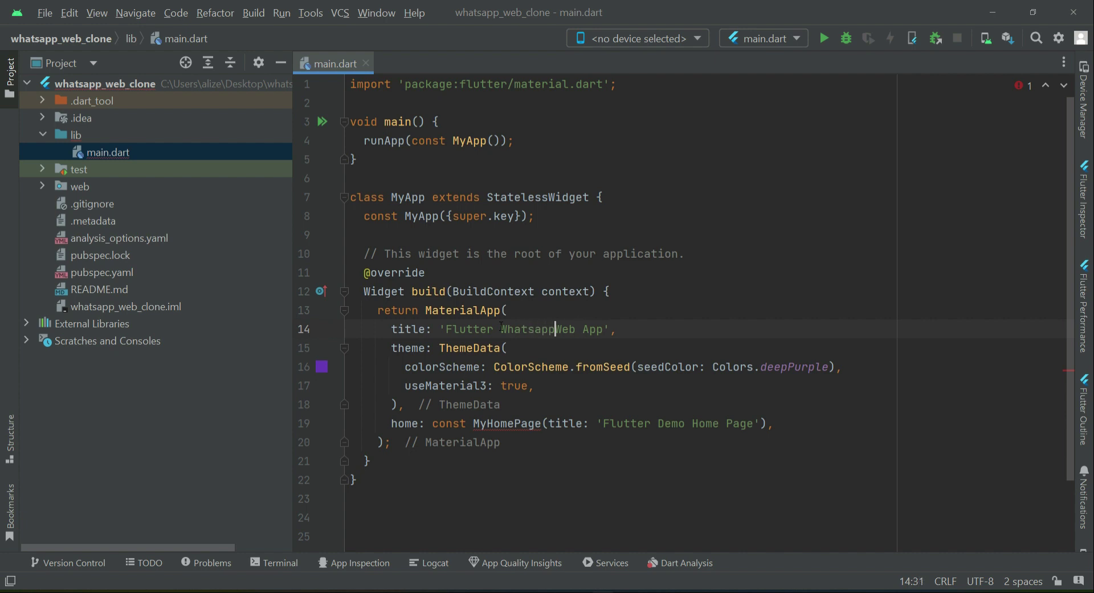
text(" ")
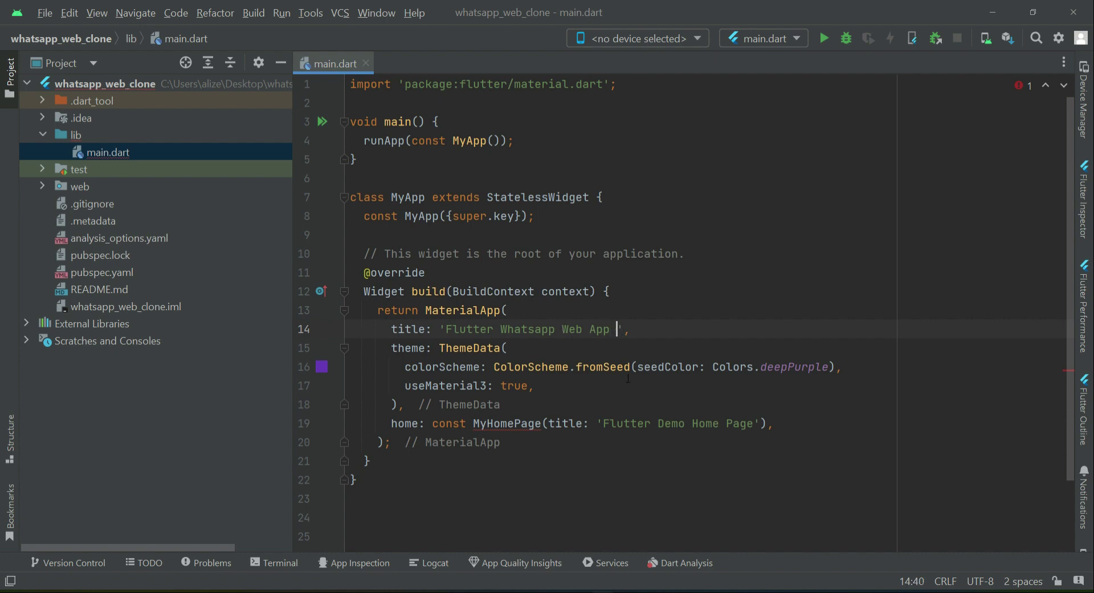
text(Clone)
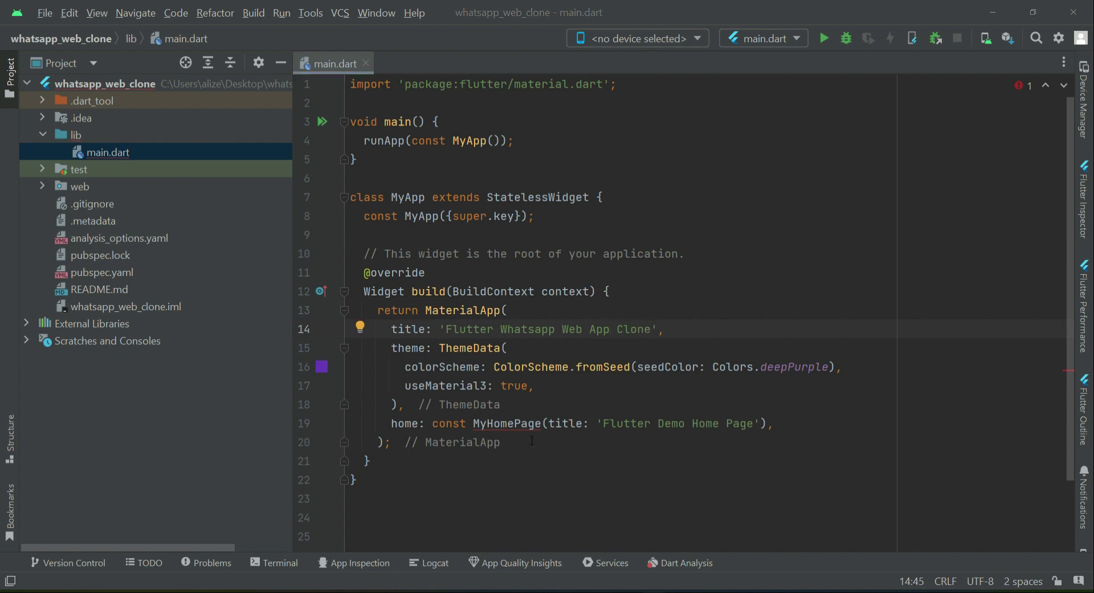
drag(432, 422, 761, 422)
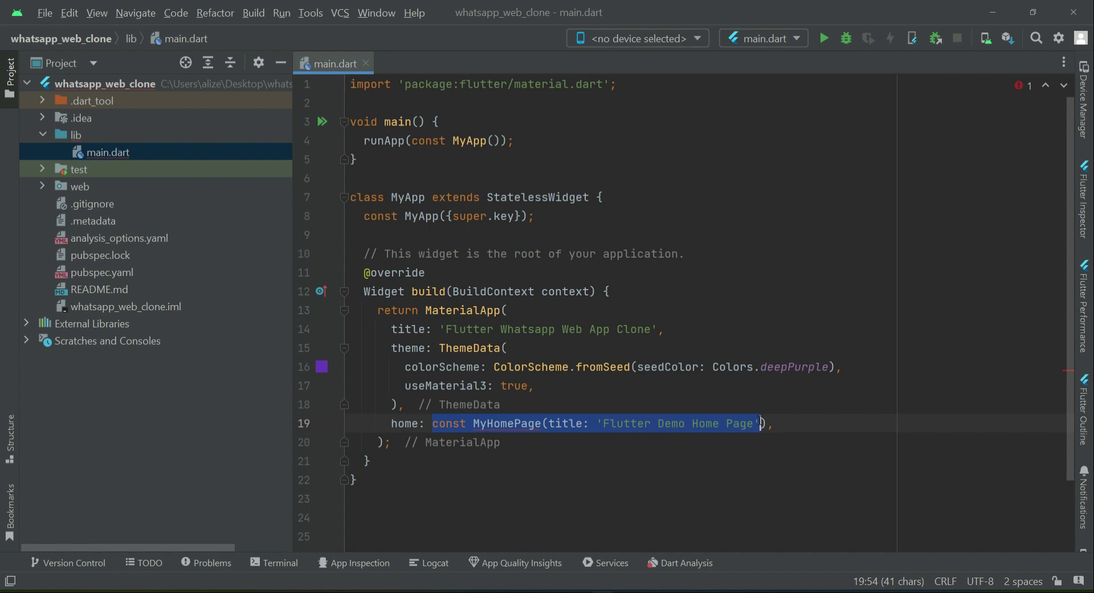